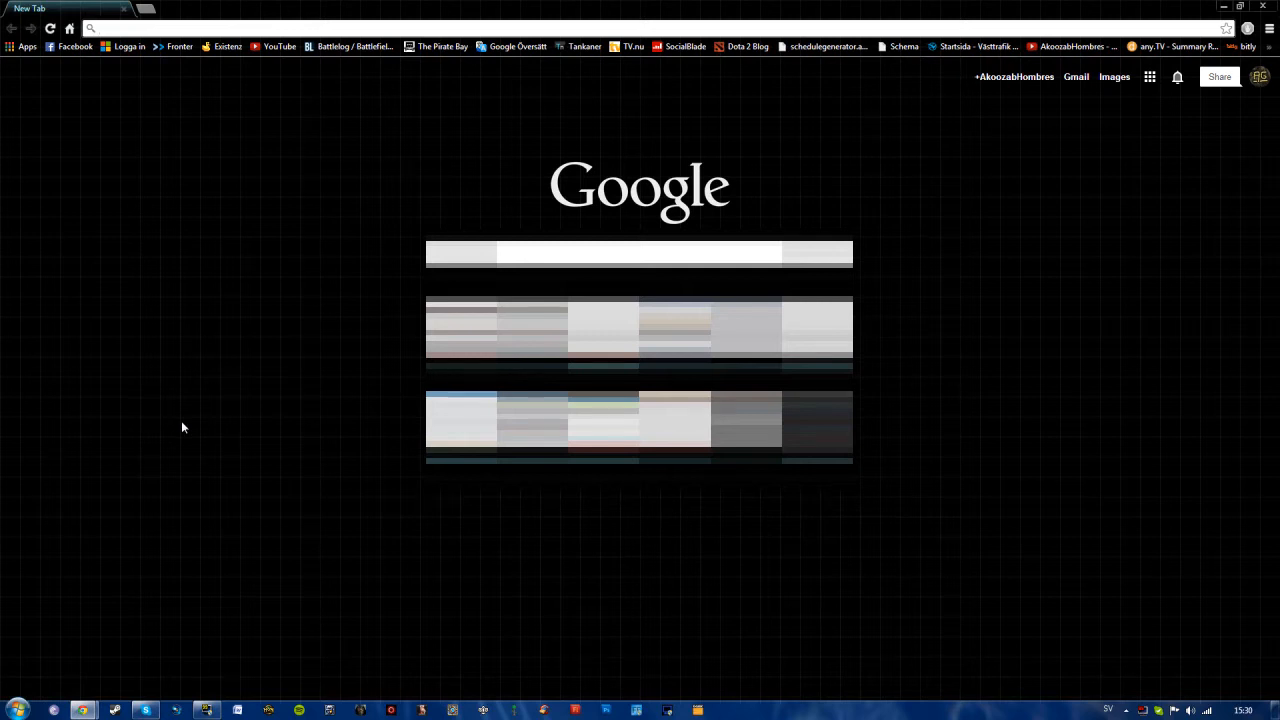
pyautogui.moveTo(174, 518)
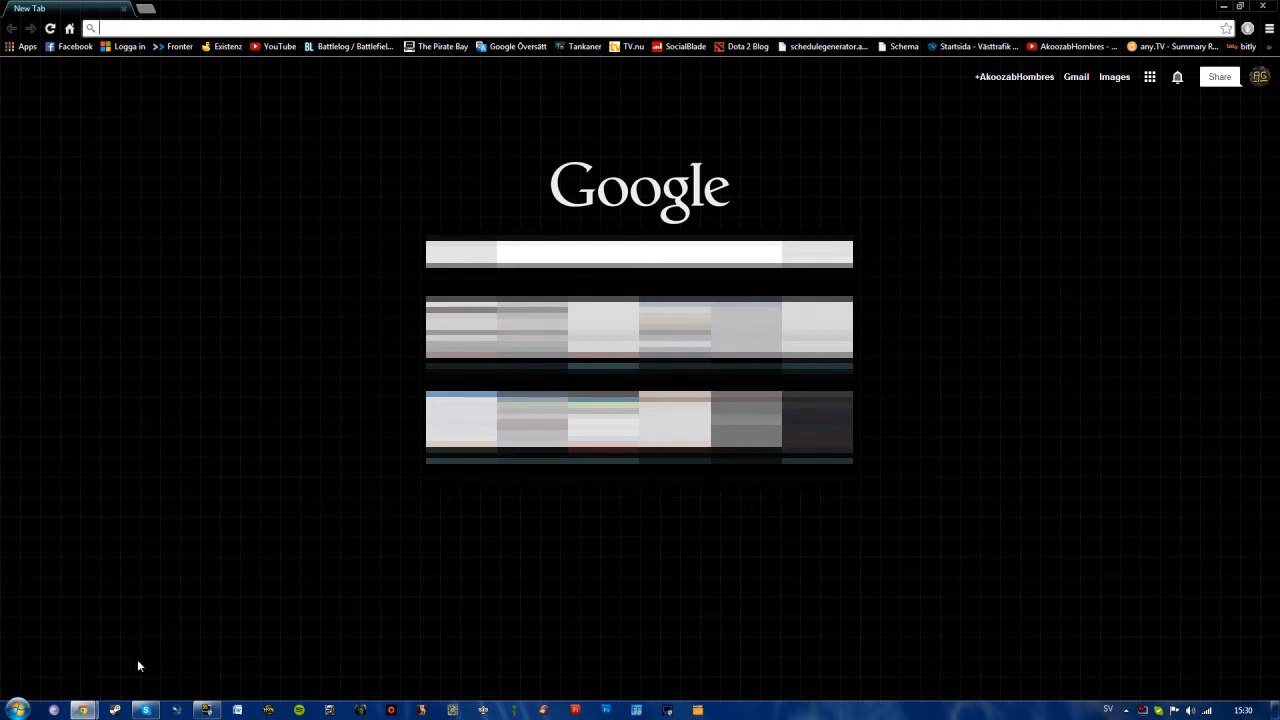
pyautogui.moveTo(140, 688)
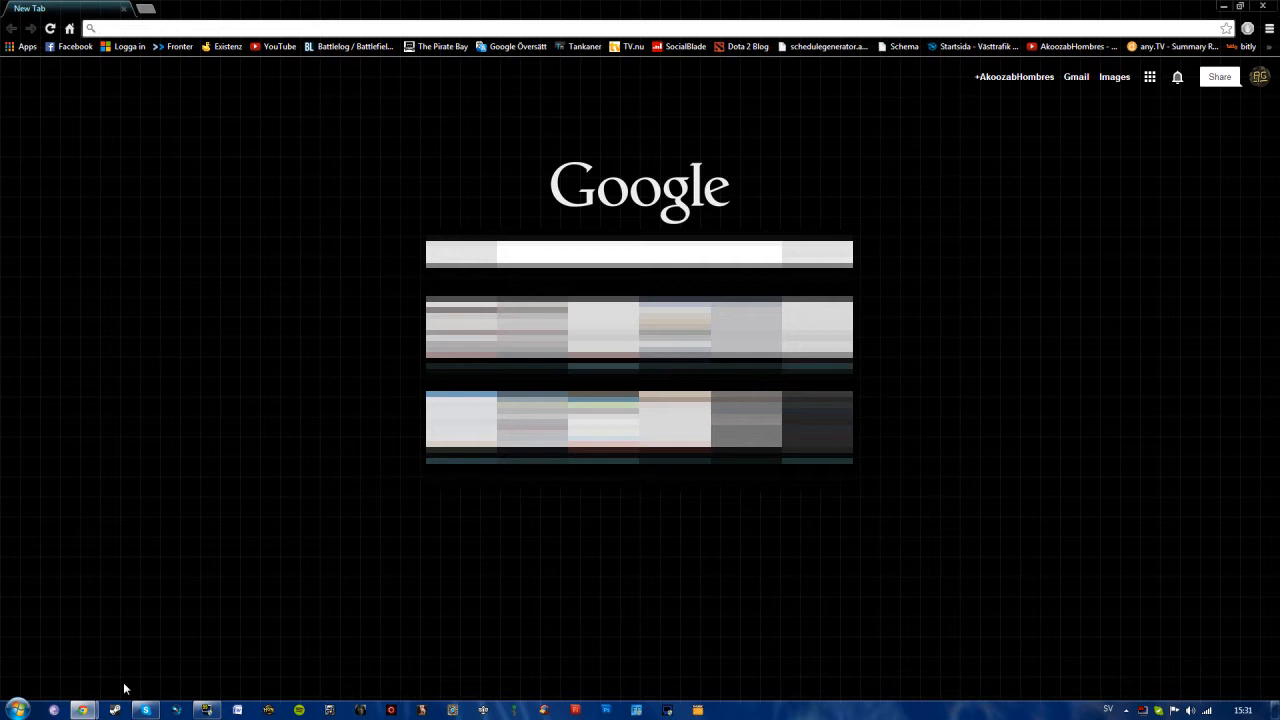
pyautogui.moveTo(436, 516)
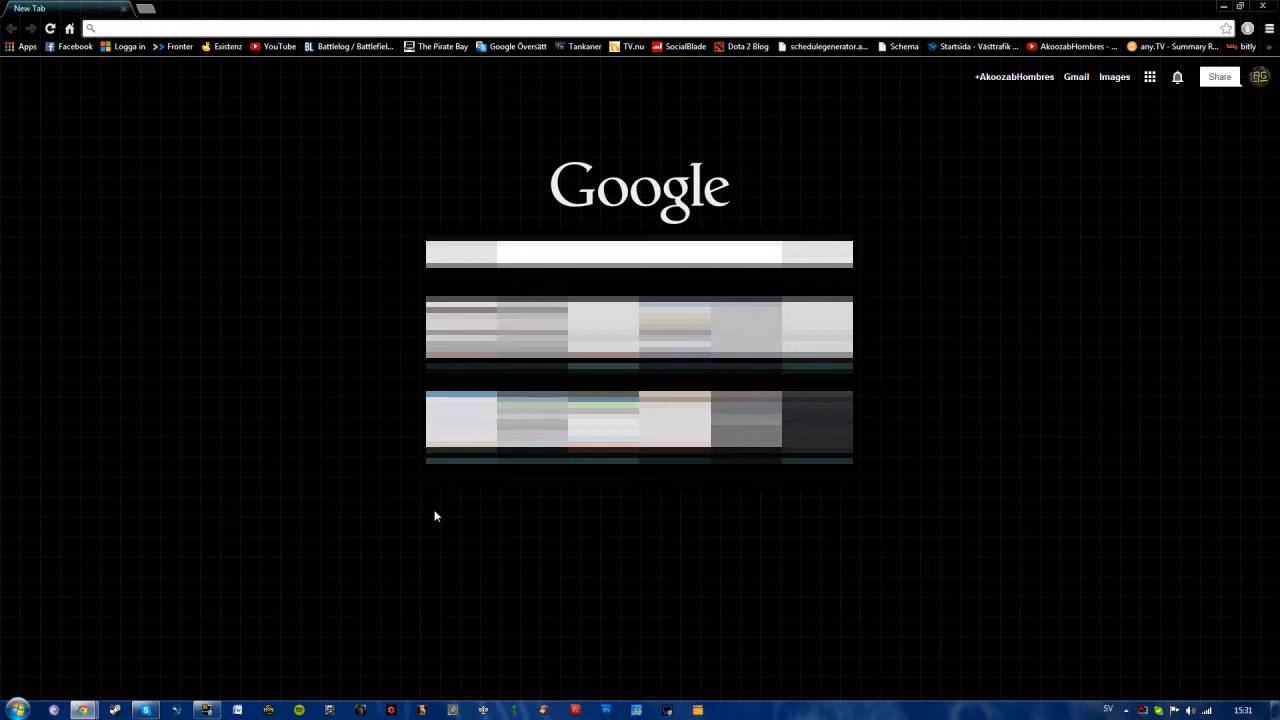
pyautogui.moveTo(236, 246)
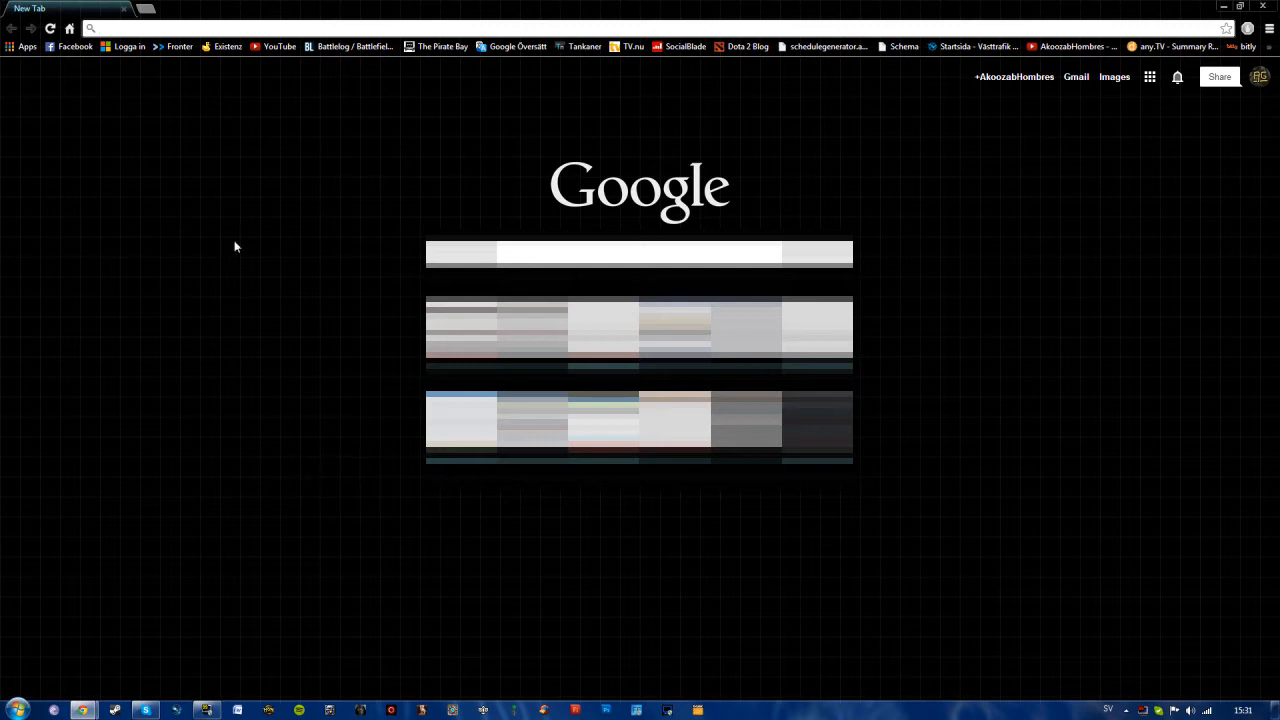
pyautogui.moveTo(332, 528)
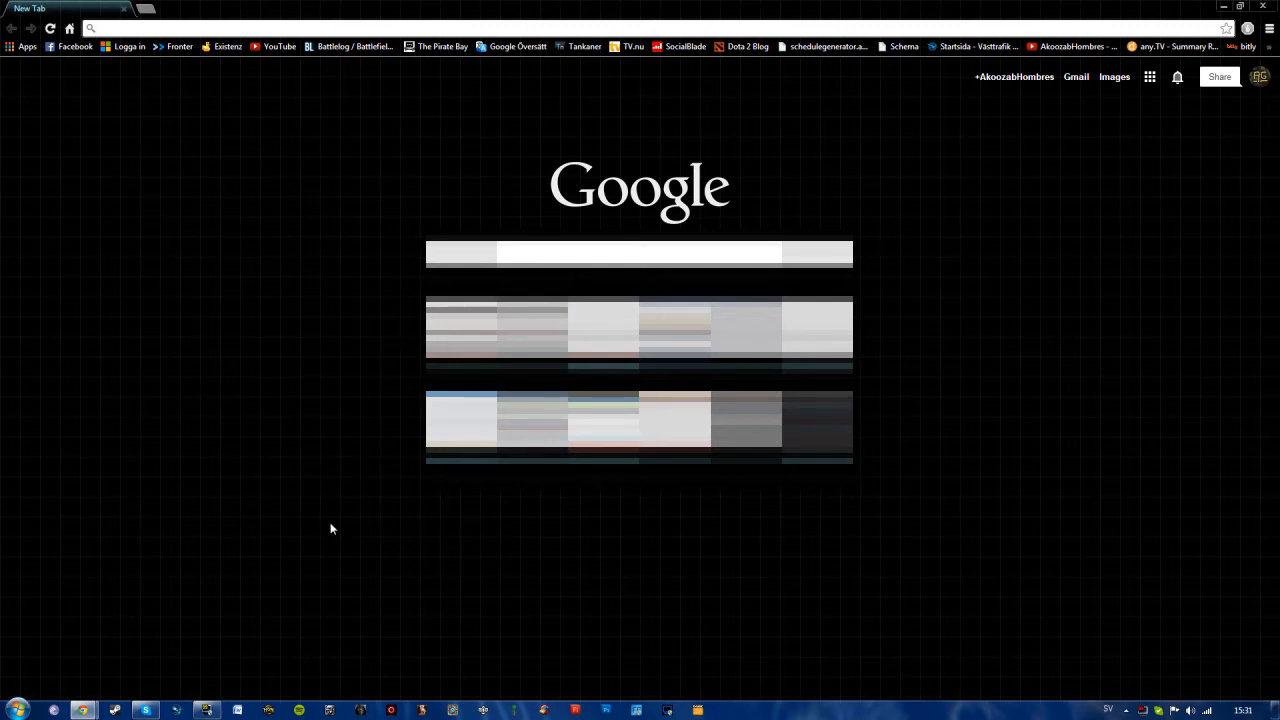
pyautogui.moveTo(248, 298)
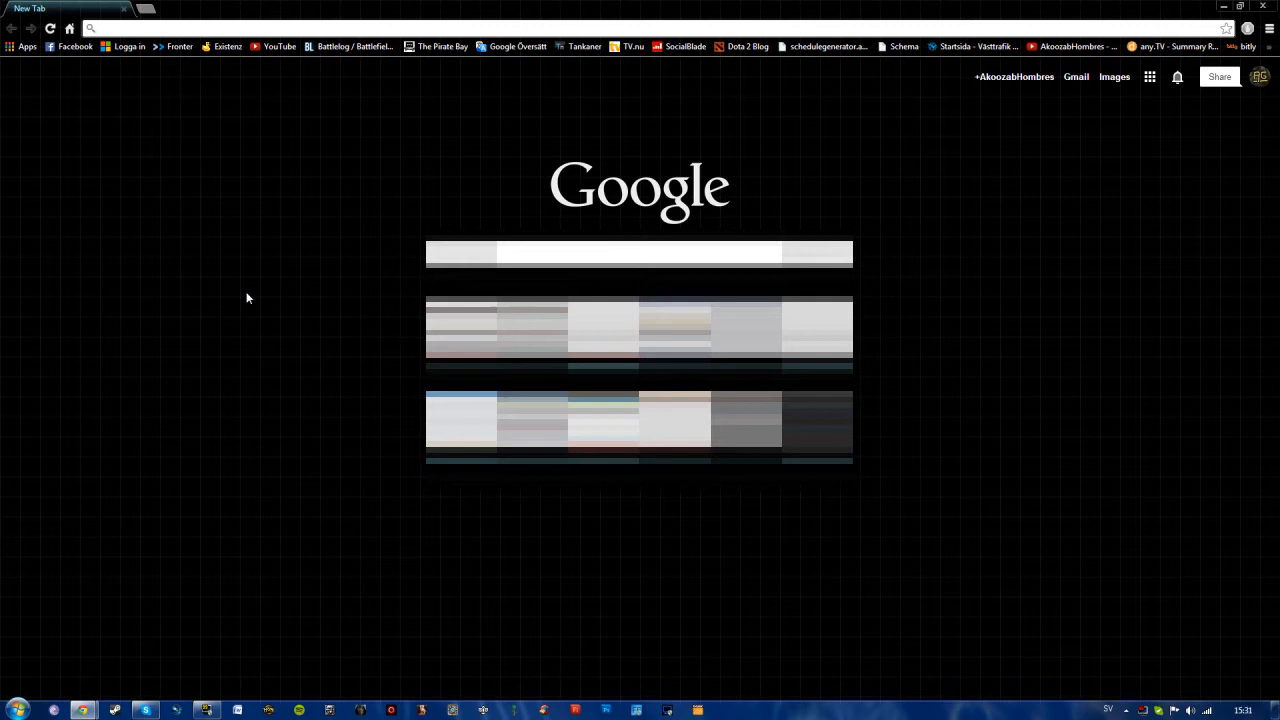
pyautogui.moveTo(252, 280)
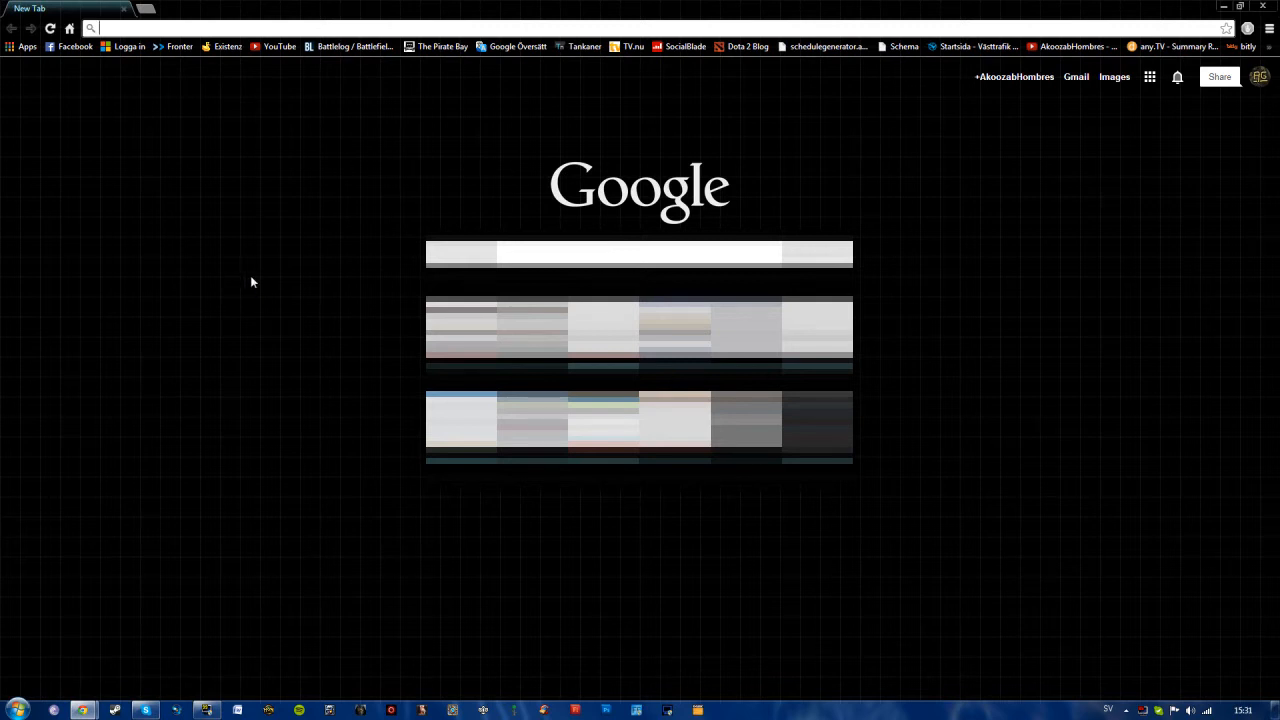
pyautogui.moveTo(42, 80)
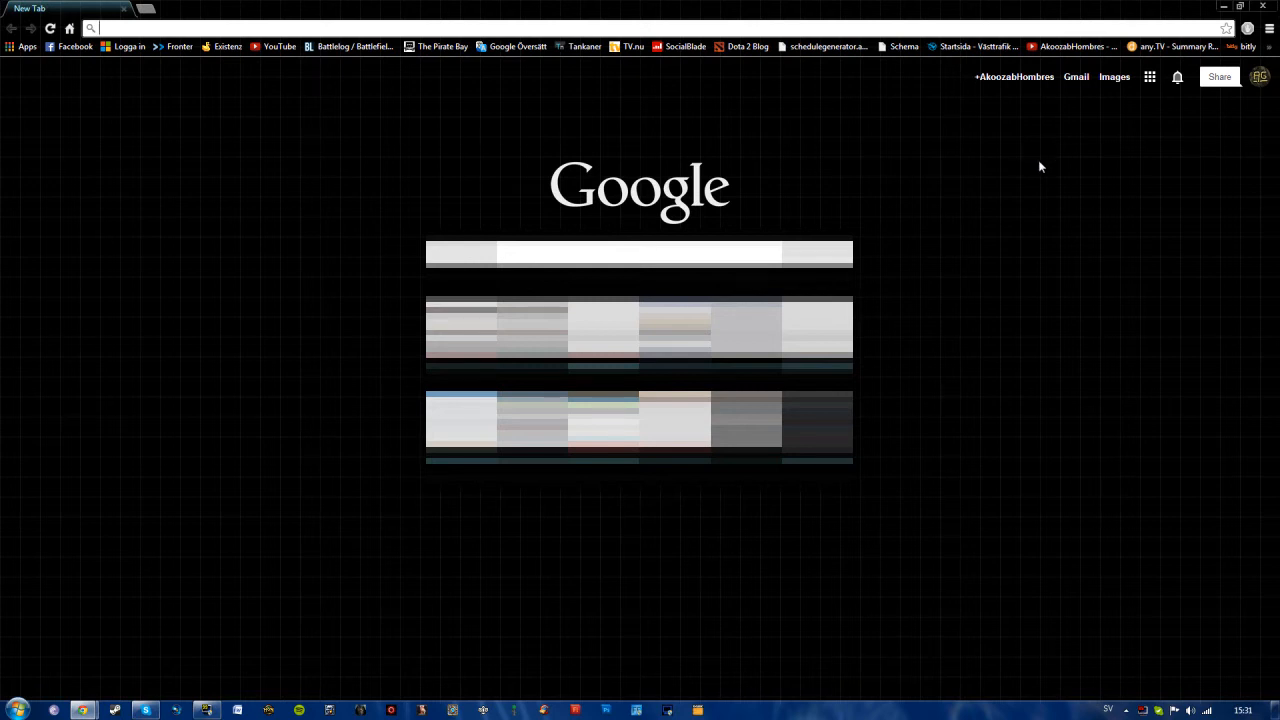
pyautogui.moveTo(200, 580)
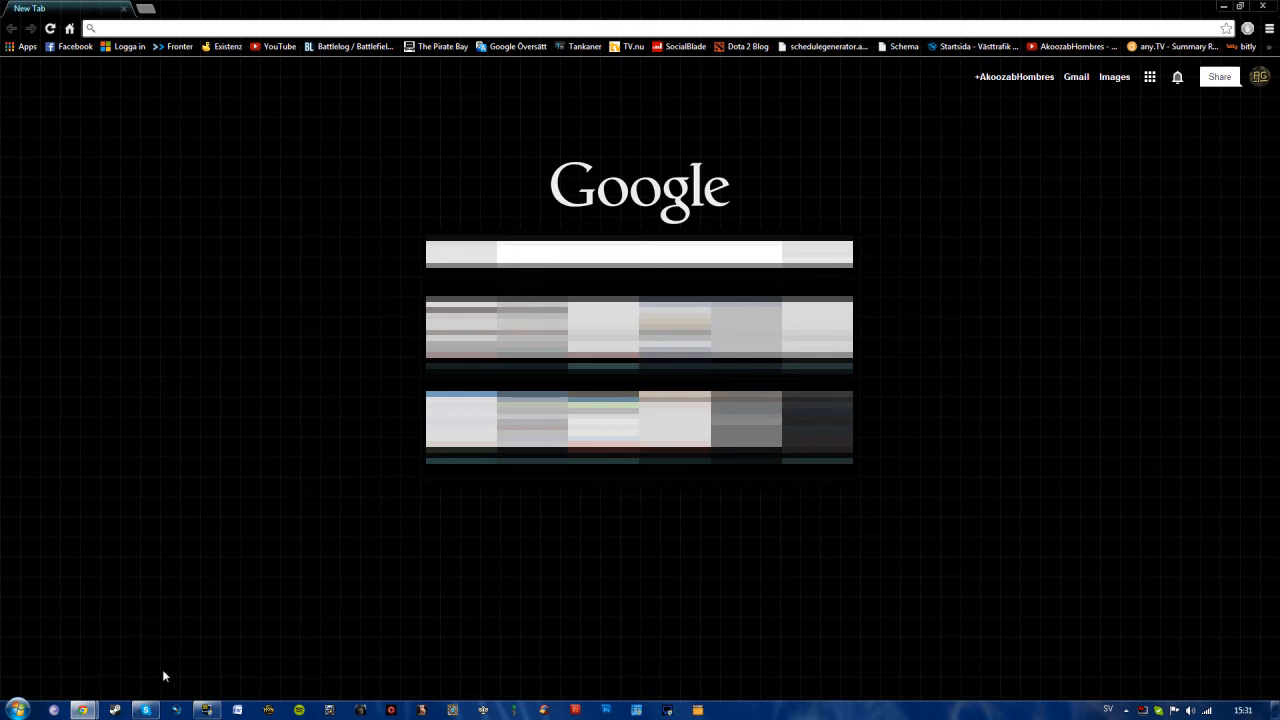
pyautogui.moveTo(128, 596)
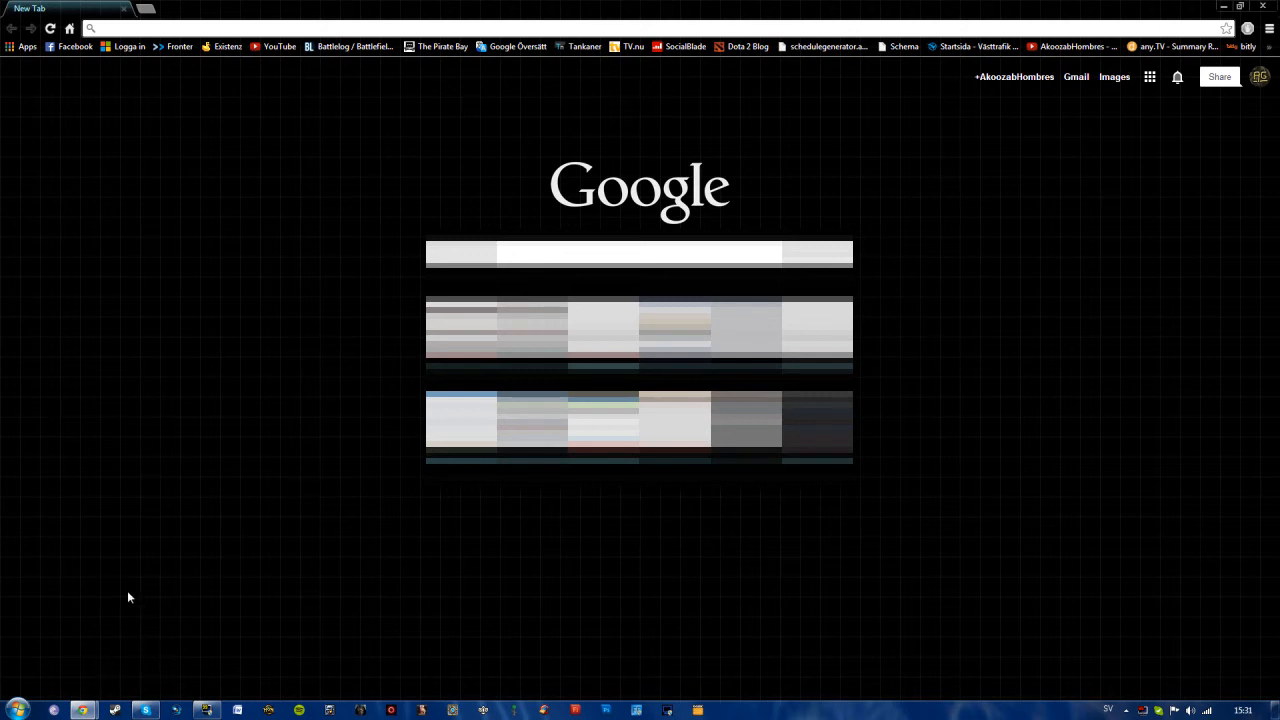
pyautogui.moveTo(344, 440)
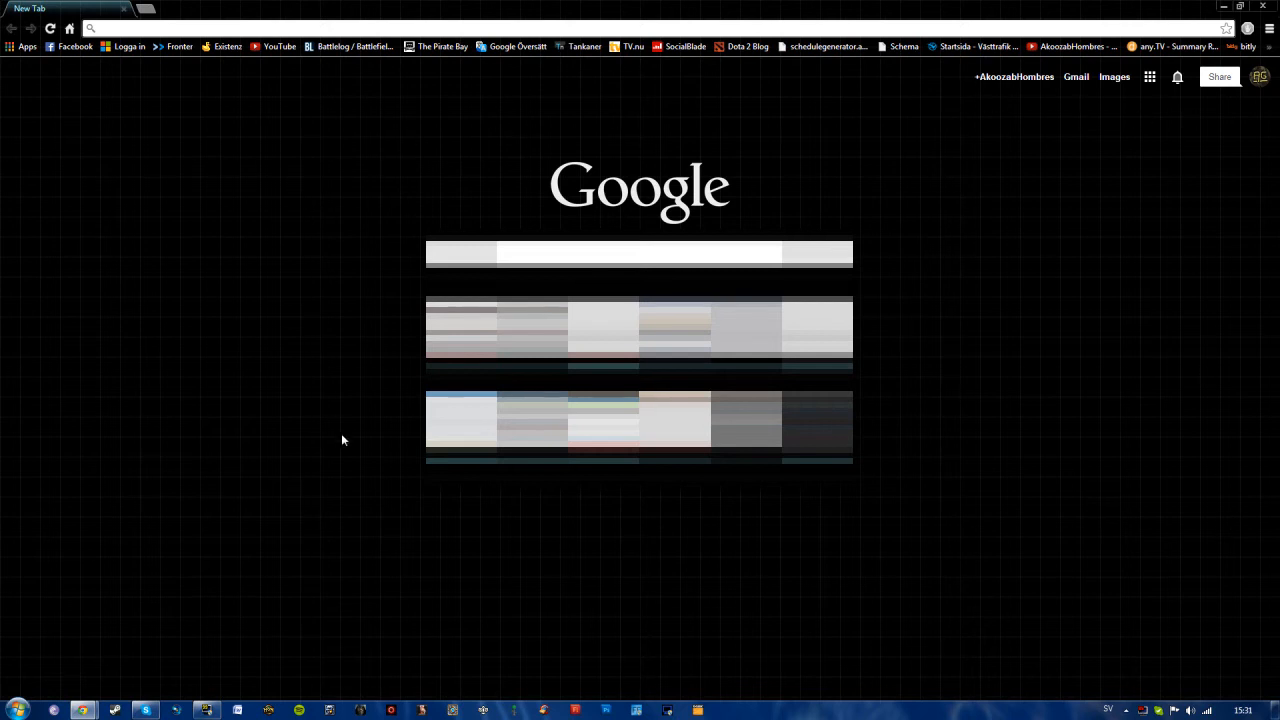